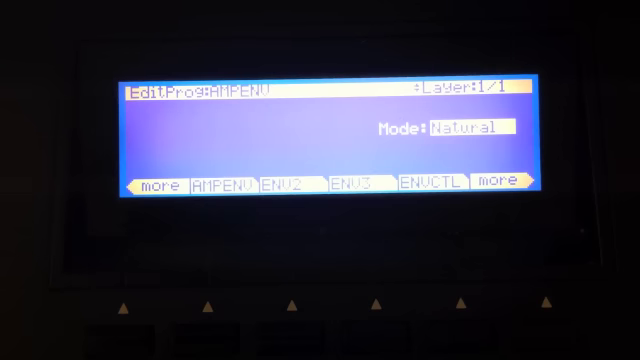
# Bring up the ENVCTL page with attack, decay, release and impact modulation values
pyautogui.click(440, 184)
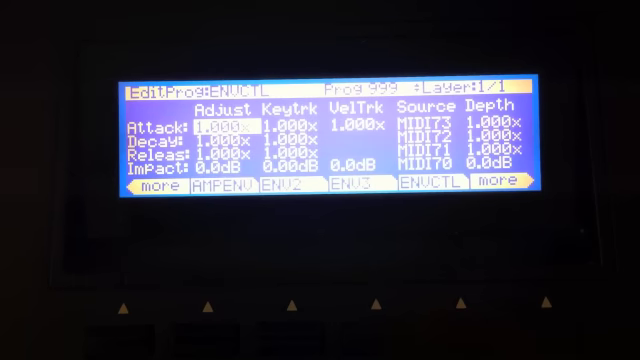